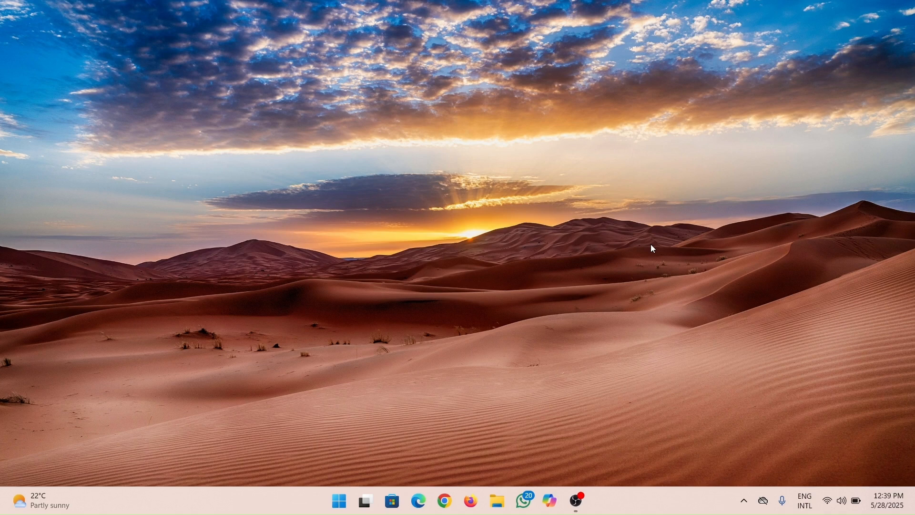
pyautogui.moveTo(697, 234)
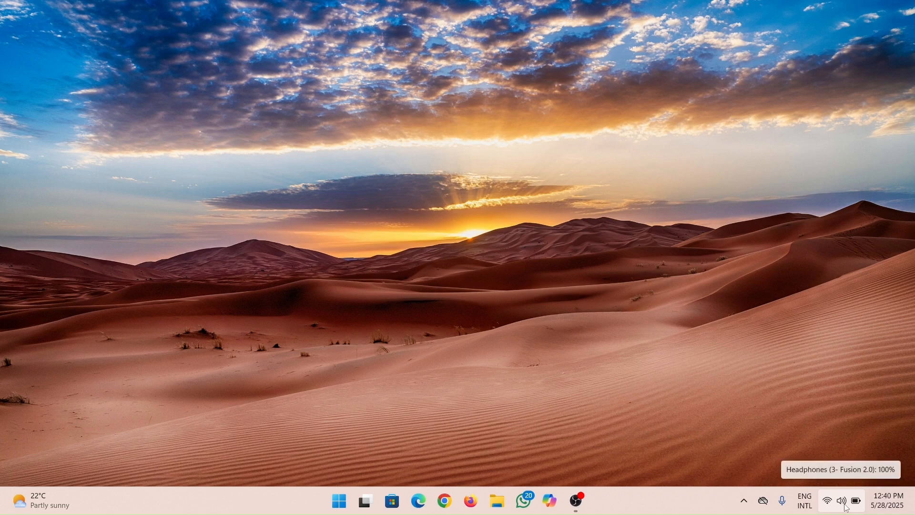
# Reach Sound settings from the taskbar speaker icon's menu
pyautogui.rightClick(841, 501)
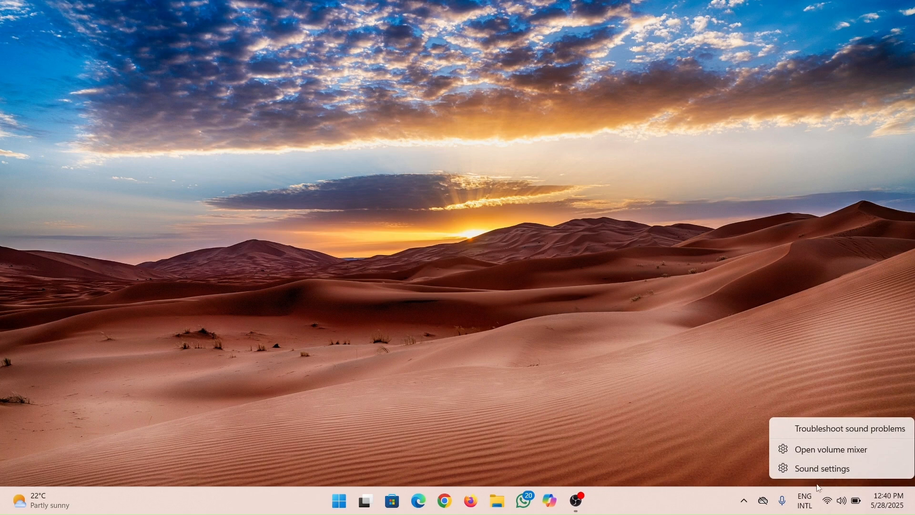
pyautogui.moveTo(843, 473)
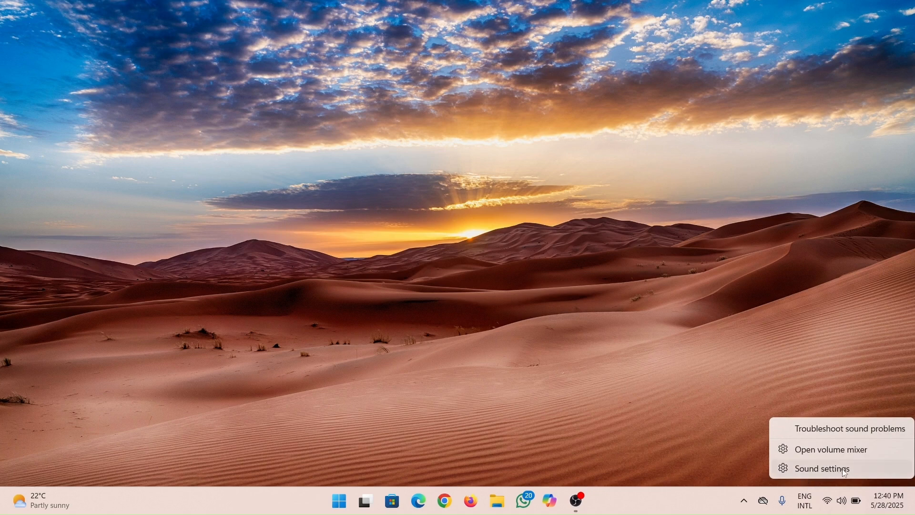
pyautogui.click(820, 468)
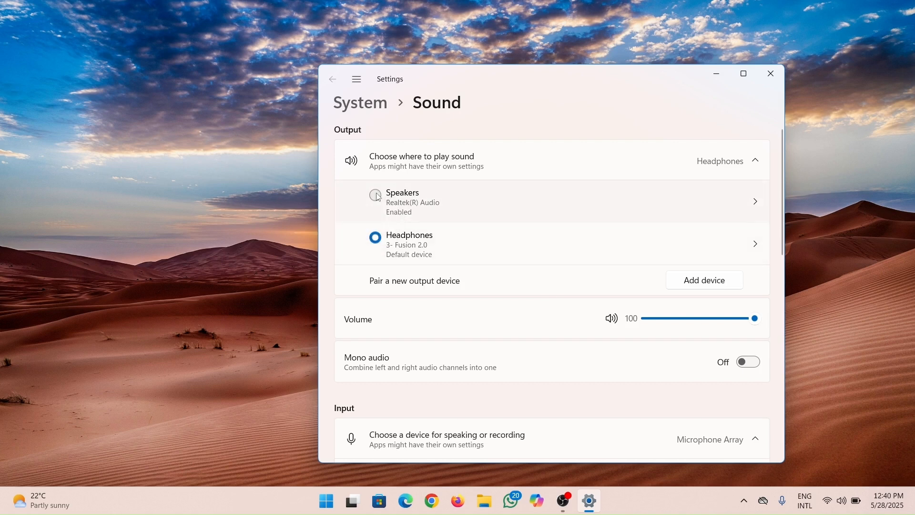
# Toggle output between Realtek speakers and Fusion 2.0 headphones, ending on Speakers
pyautogui.click(376, 195)
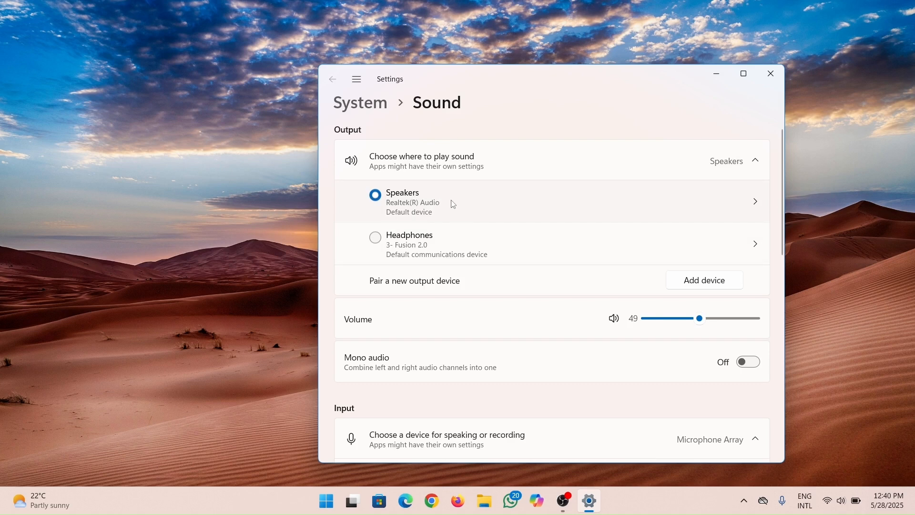
pyautogui.click(375, 238)
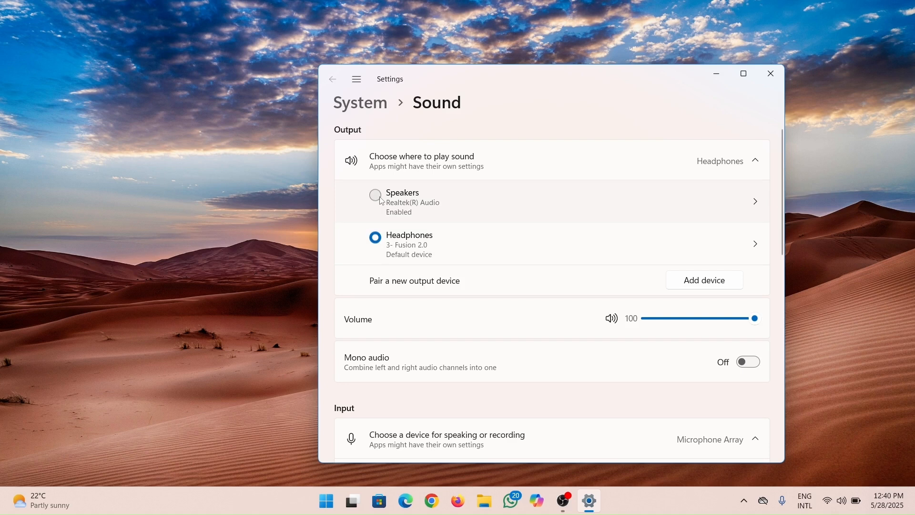
pyautogui.click(375, 195)
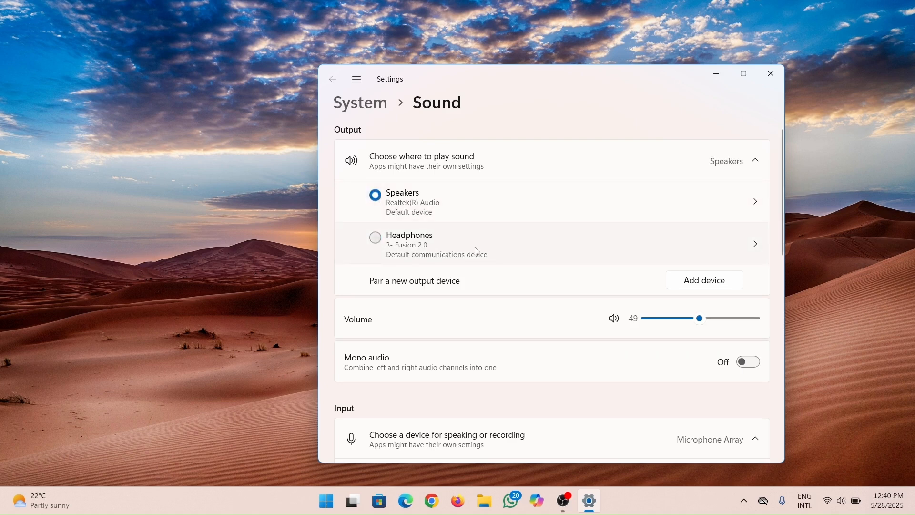
# Reach the classic Sound dialog via More sound settings under Advanced
pyautogui.scroll(-3)
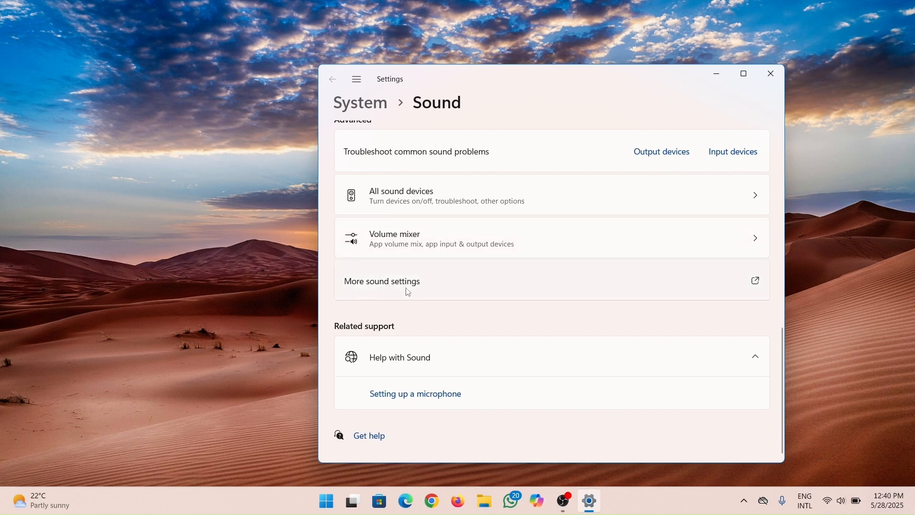
pyautogui.click(753, 280)
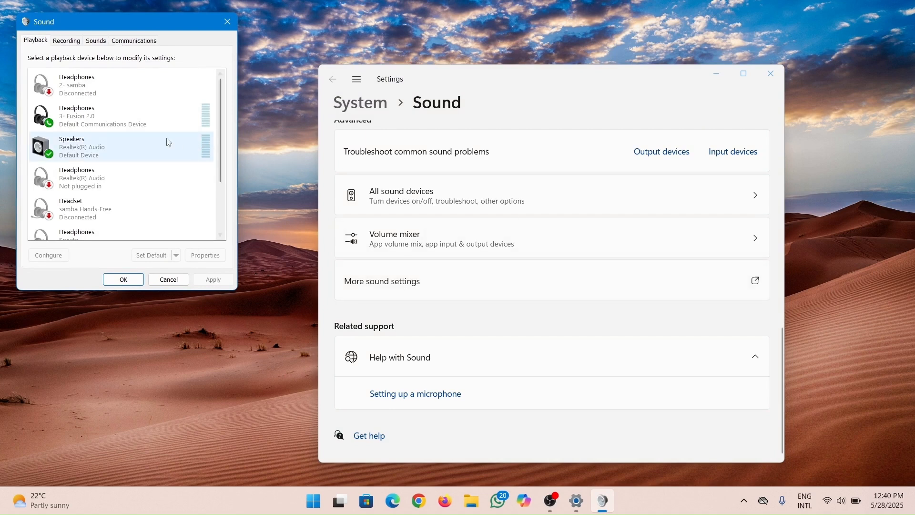
# Set Headphones (3- Fusion 2.0) as default device on the Playback list
pyautogui.click(99, 115)
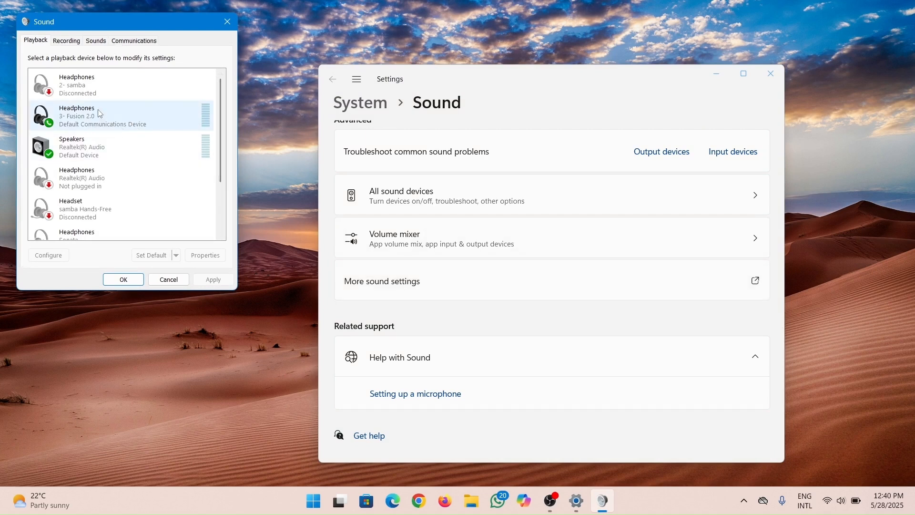
pyautogui.rightClick(77, 115)
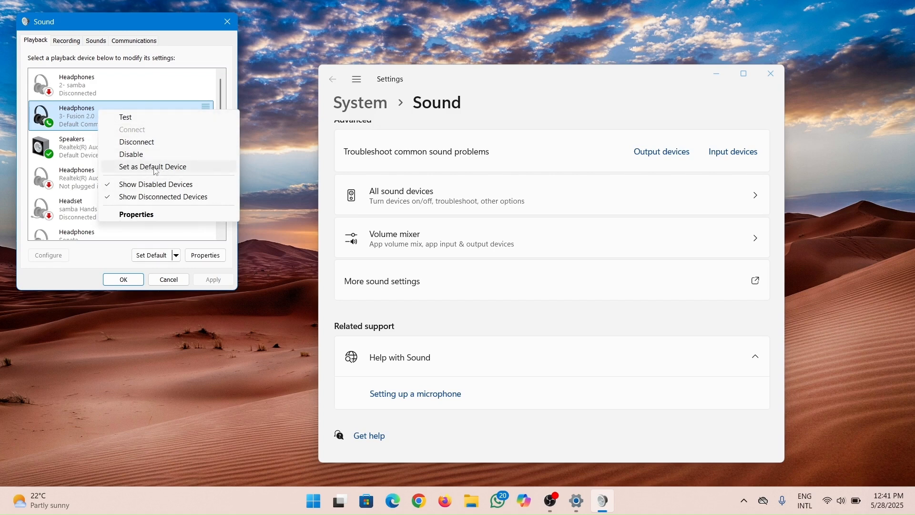
pyautogui.click(153, 166)
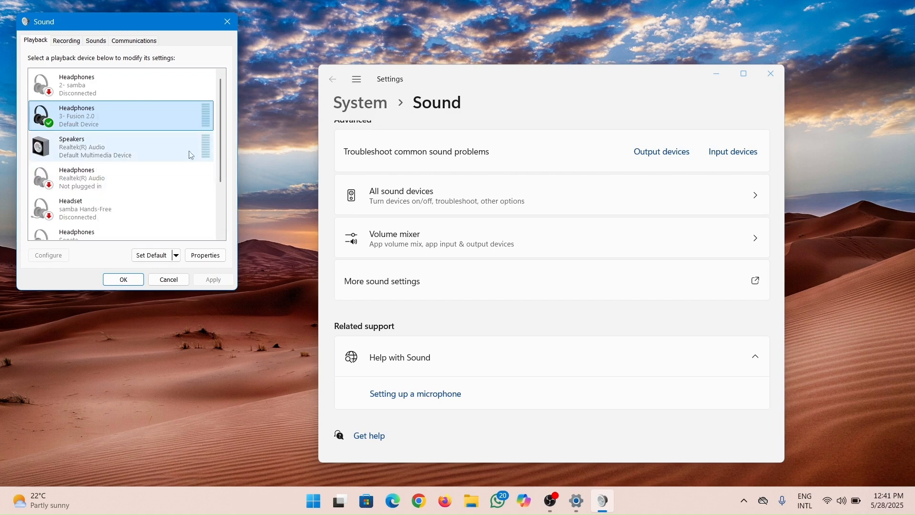
pyautogui.moveTo(267, 156)
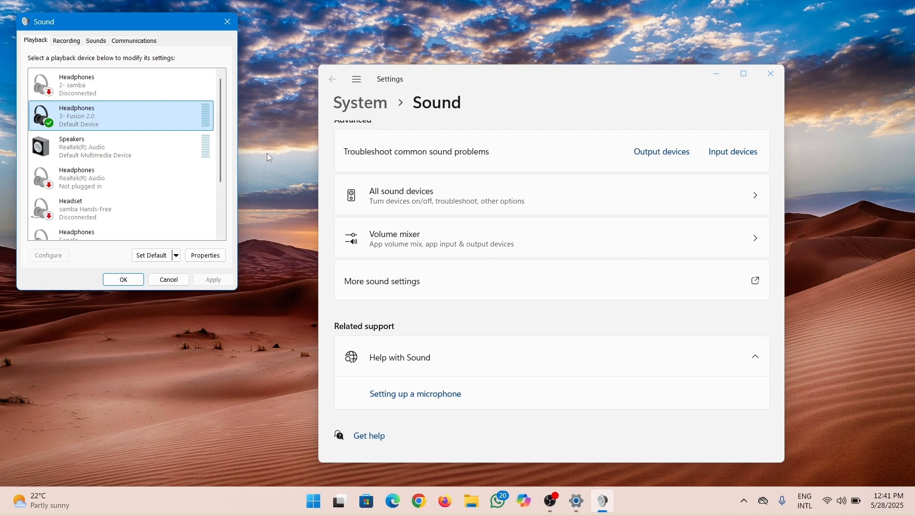